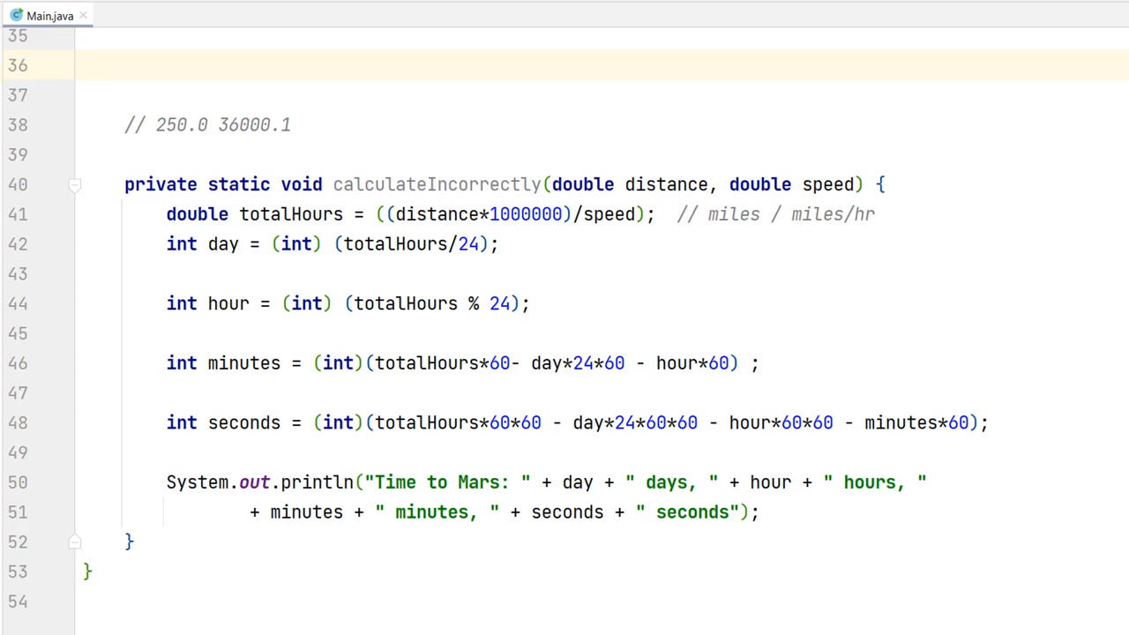
mouse_move(1023, 187)
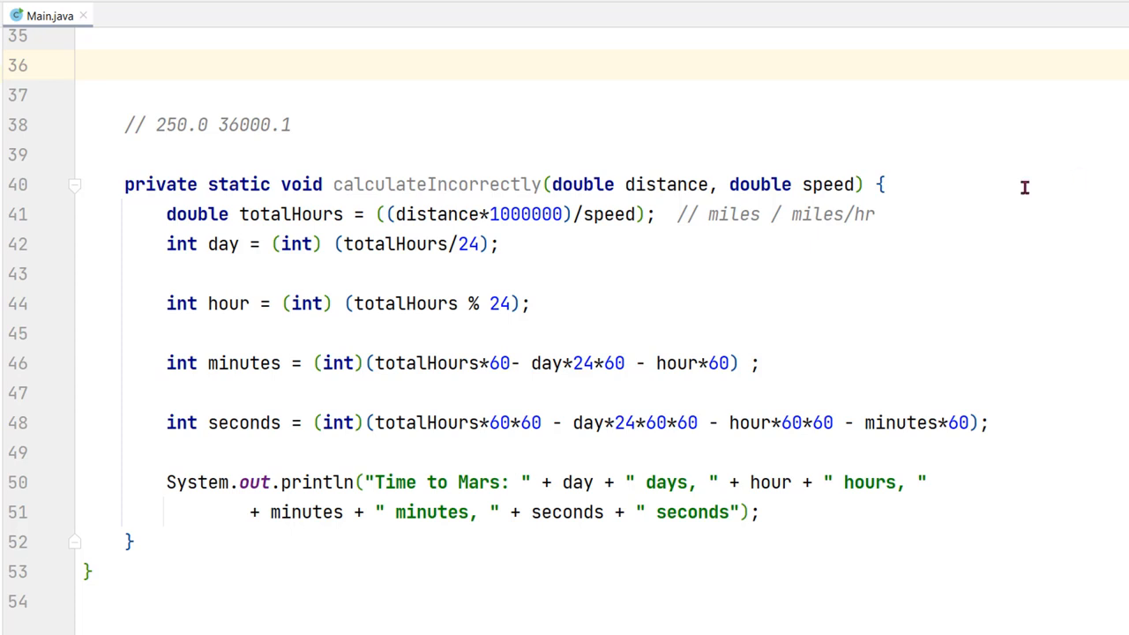
mouse_move(740, 332)
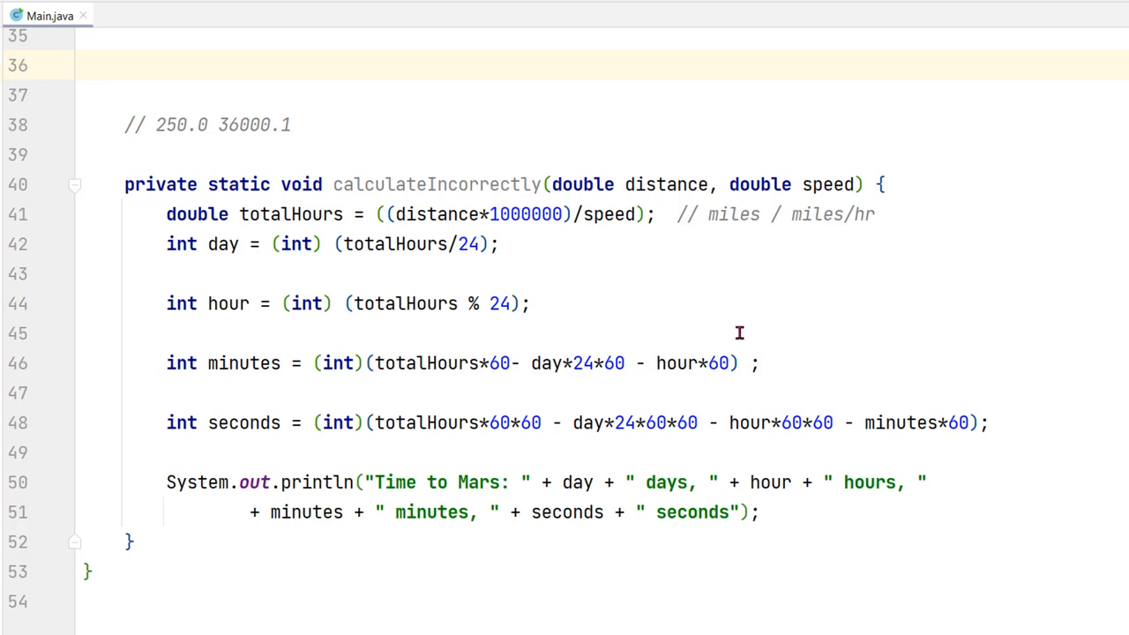
mouse_move(1011, 278)
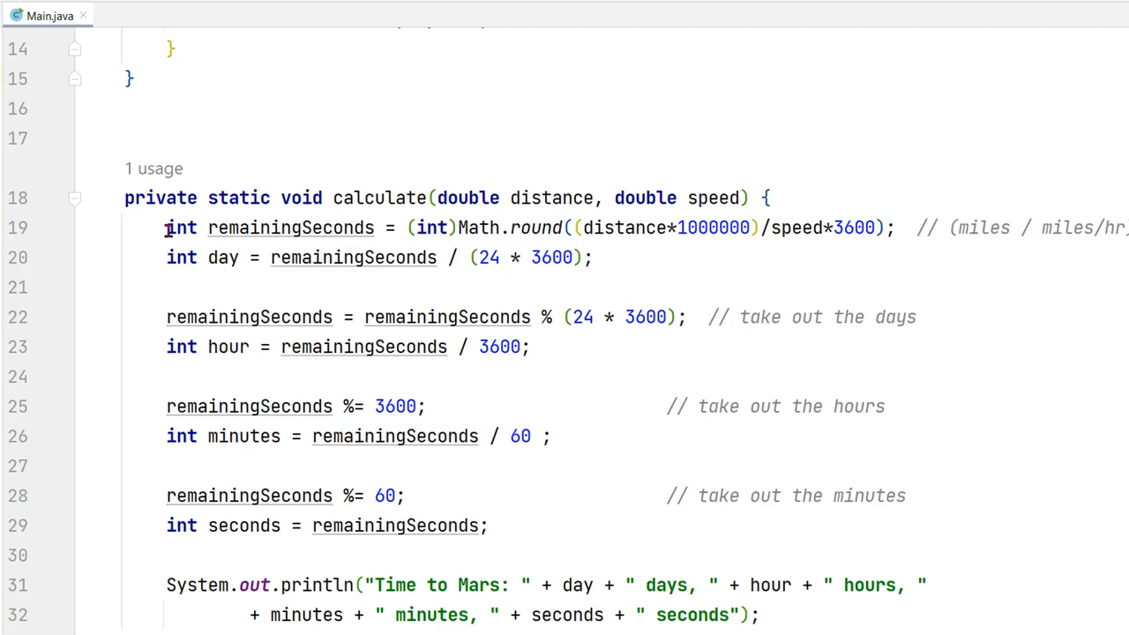
mouse_move(160, 258)
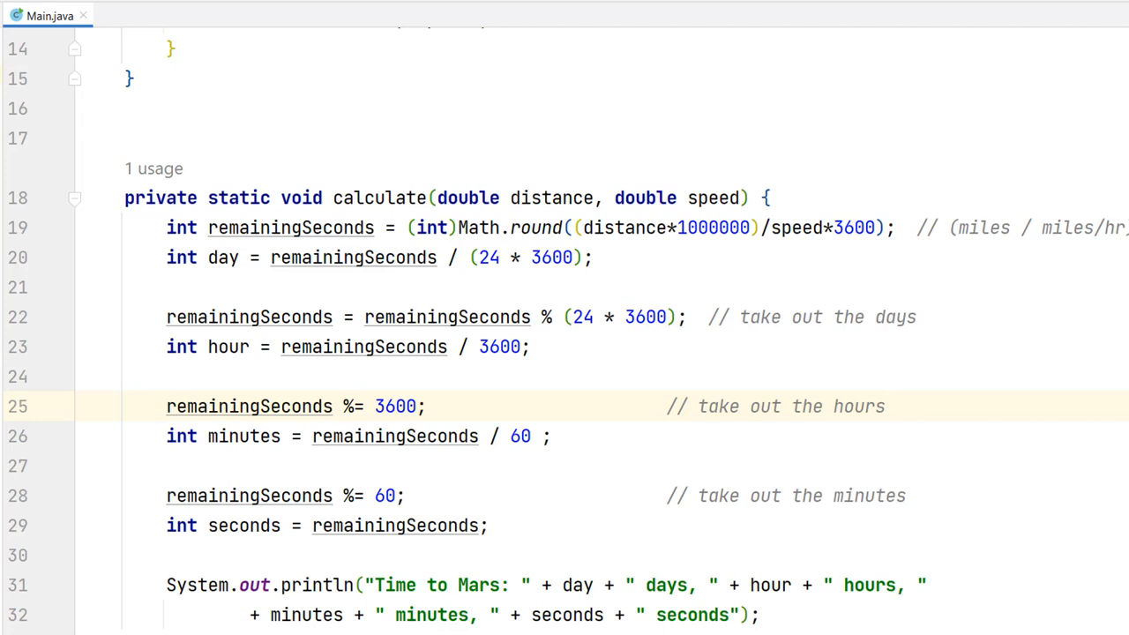
mouse_move(544, 318)
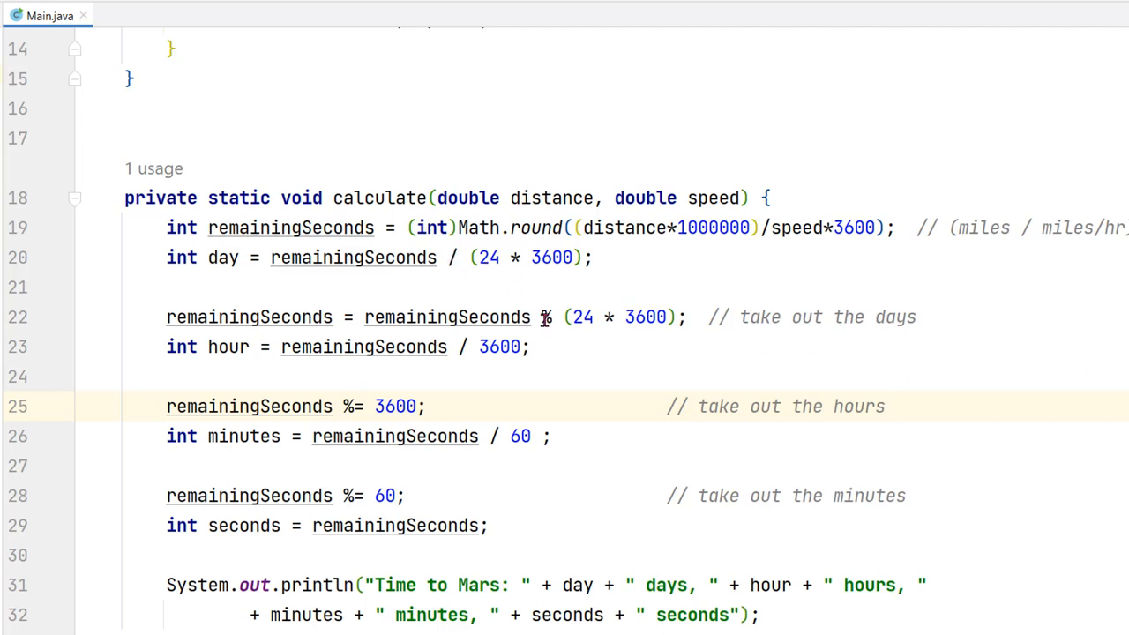
mouse_move(575, 332)
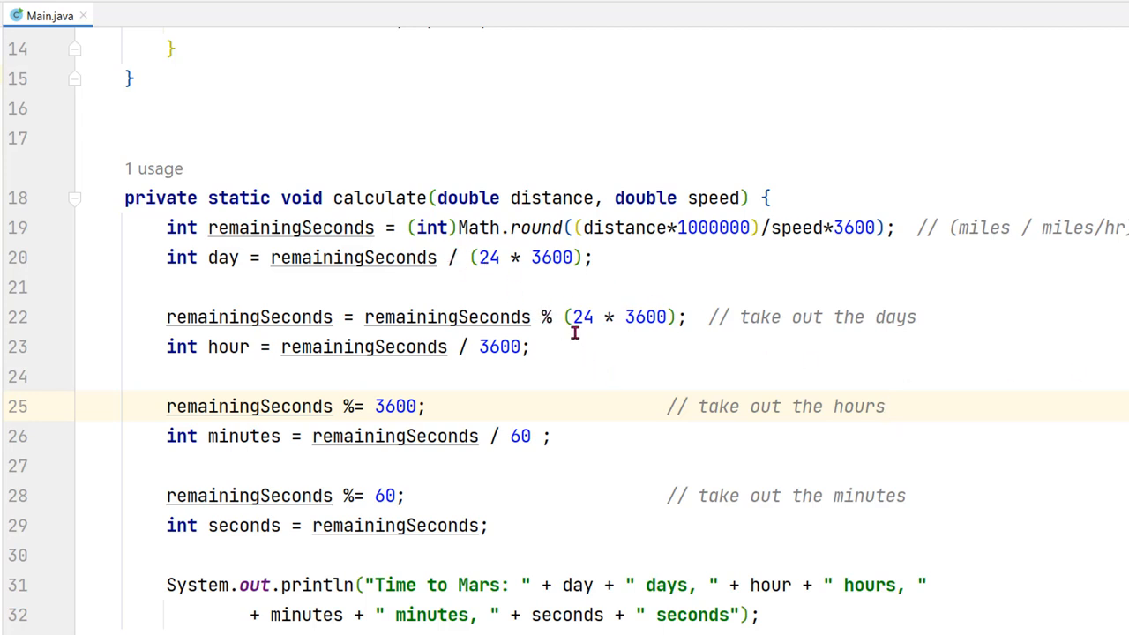
mouse_move(1039, 321)
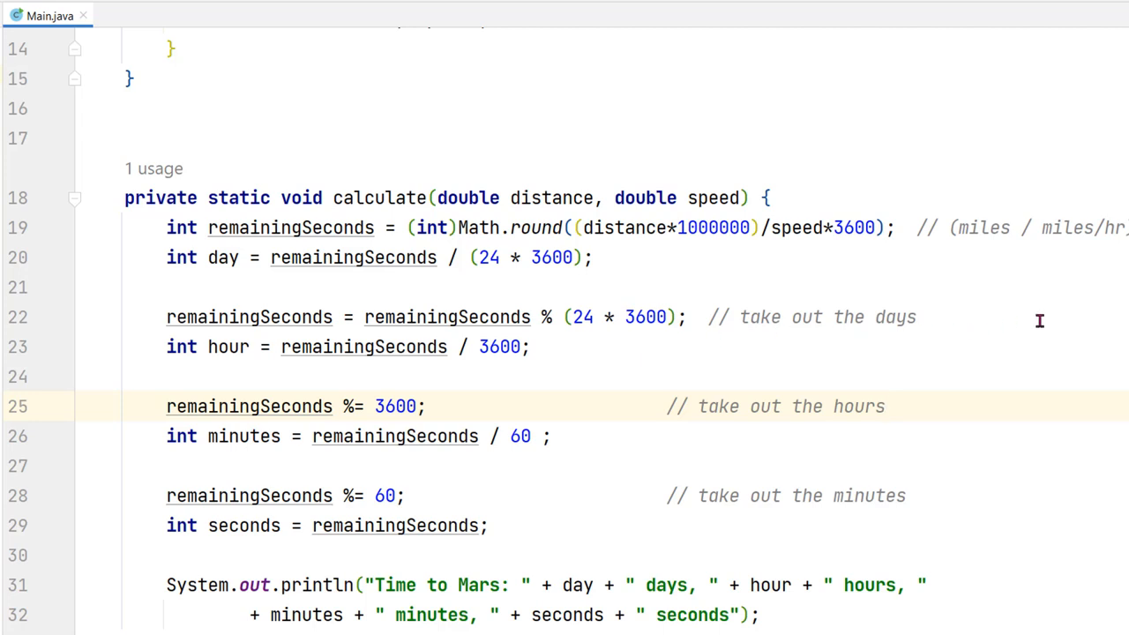